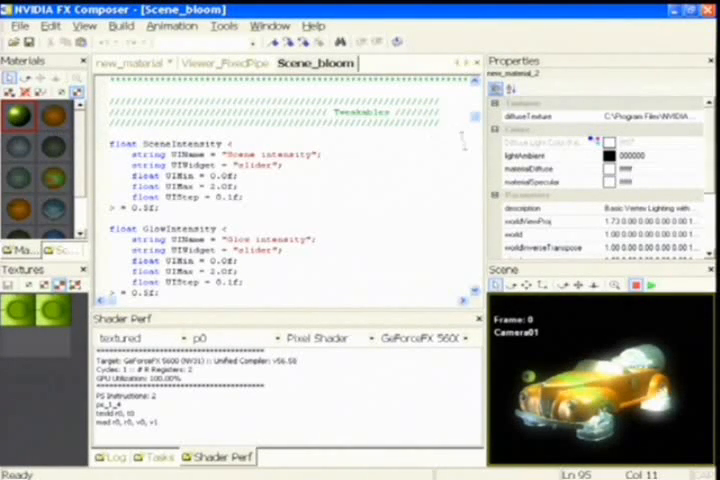
- Scroll through the bloom shader's intensity parameters, then play and stop the car animation
scroll(down, 3)
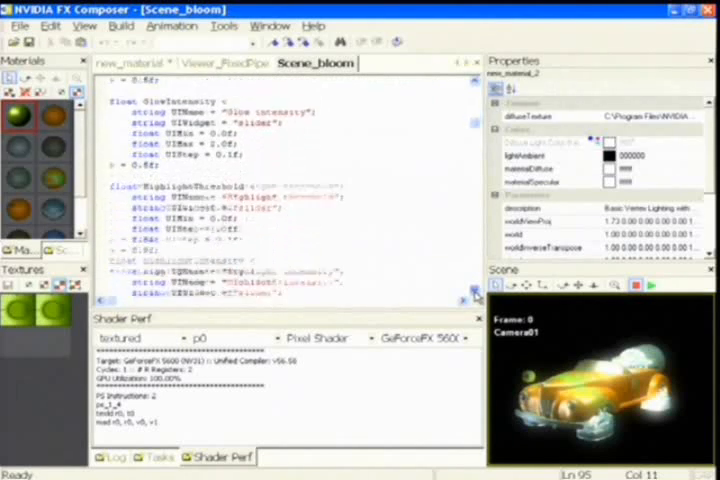
scroll(down, 3)
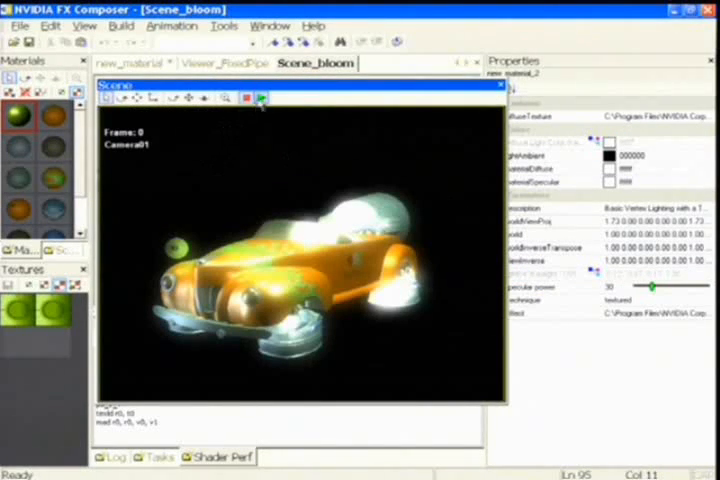
click(261, 97)
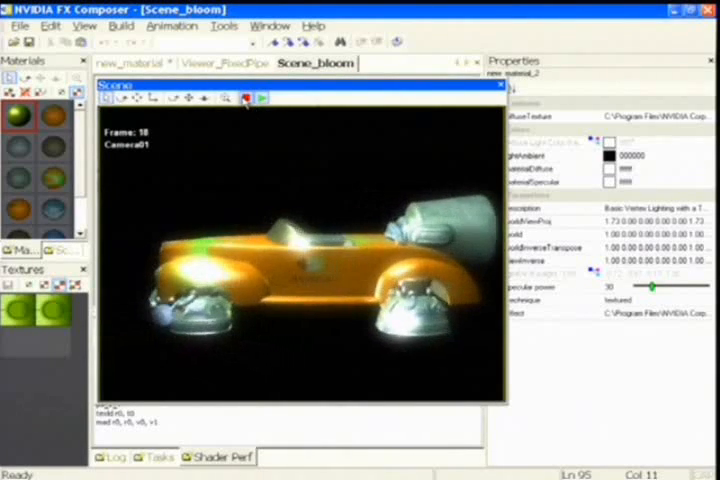
click(246, 97)
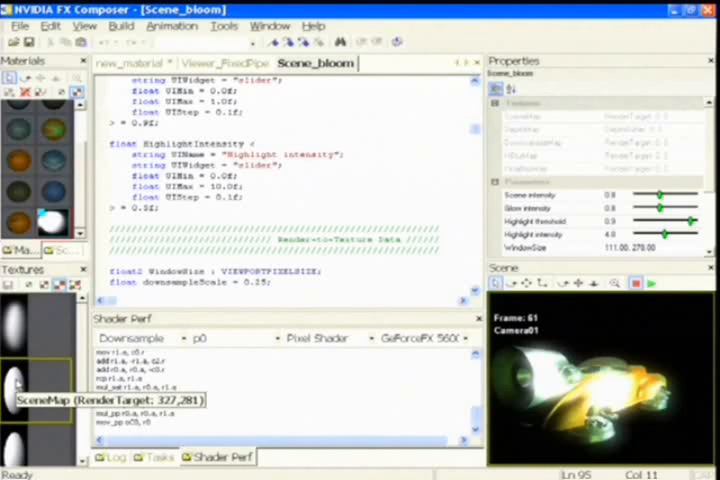
mouse_move(190, 320)
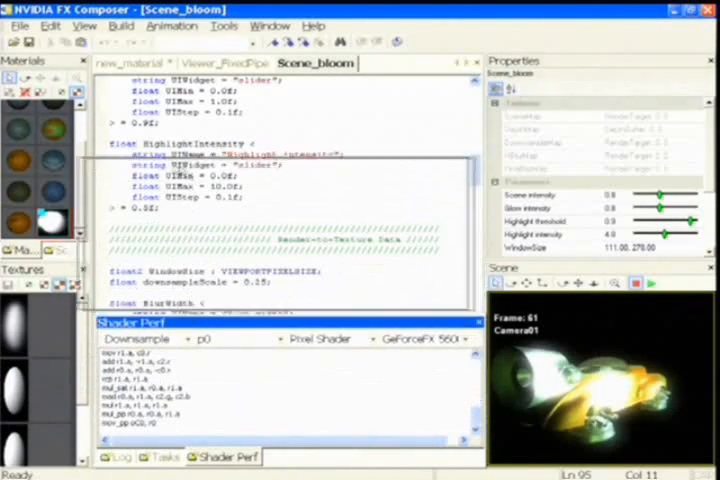
- Profile the Downsample pixel shader against a different GeForce FX card
click(428, 181)
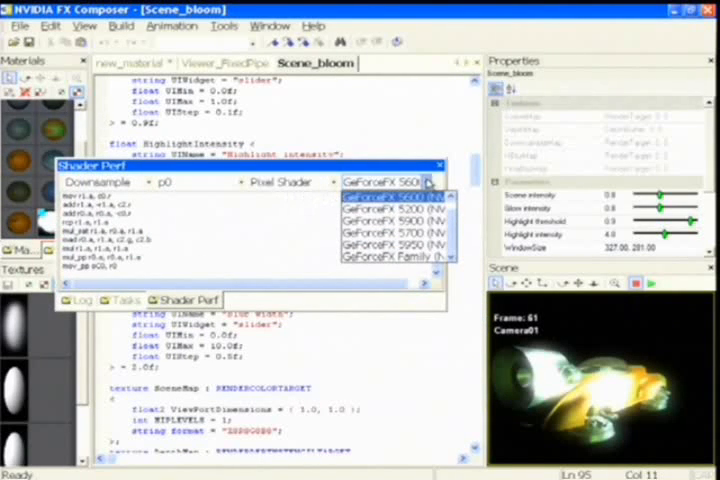
click(400, 256)
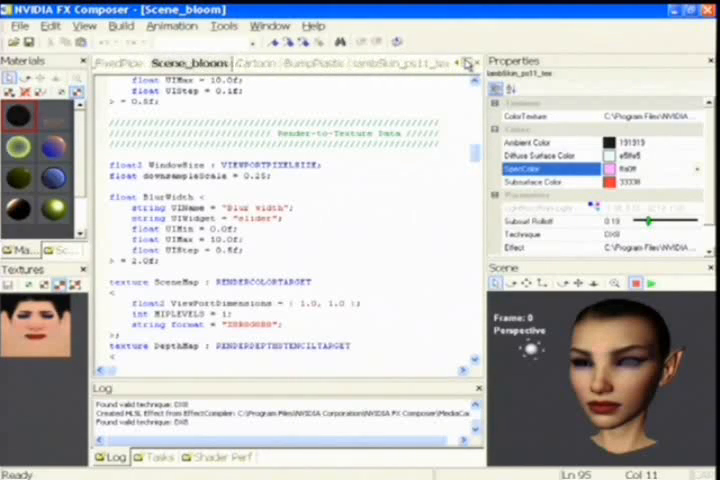
- Show the lambSkin_ps11_tex source and apply the skin material to the selected head
click(405, 63)
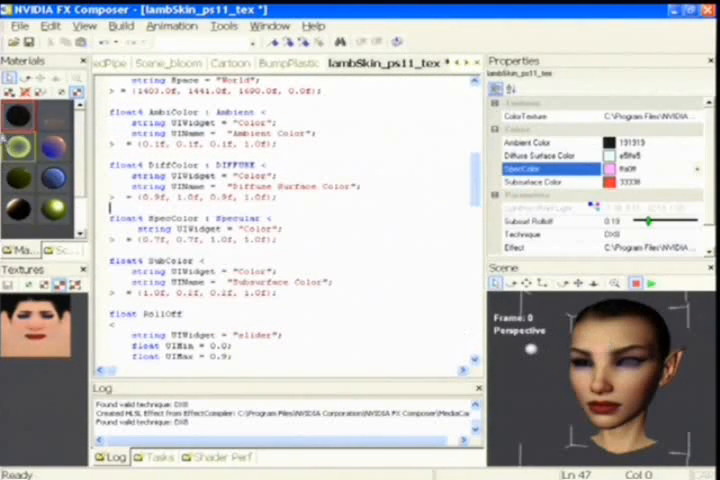
click(17, 117)
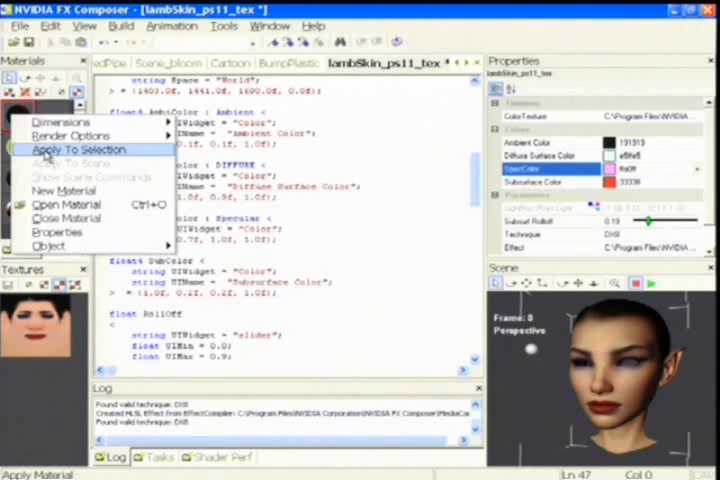
click(76, 149)
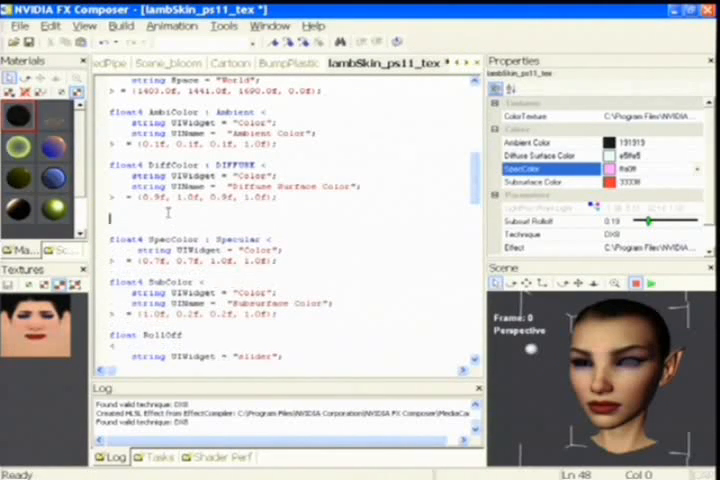
- Type 'fillmode', pick a suggested fill mode, then remove it again
text(fillmode=)
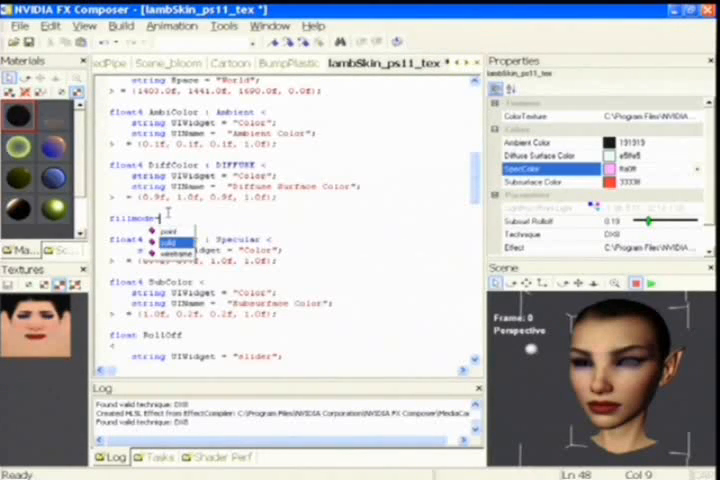
click(167, 242)
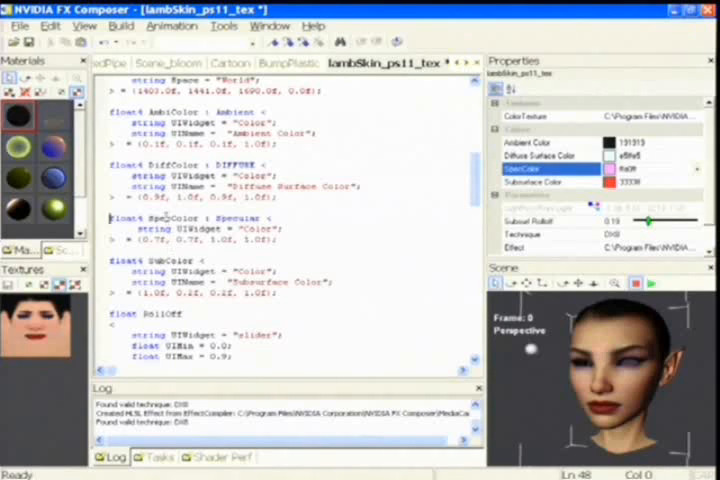
double_click(168, 218)
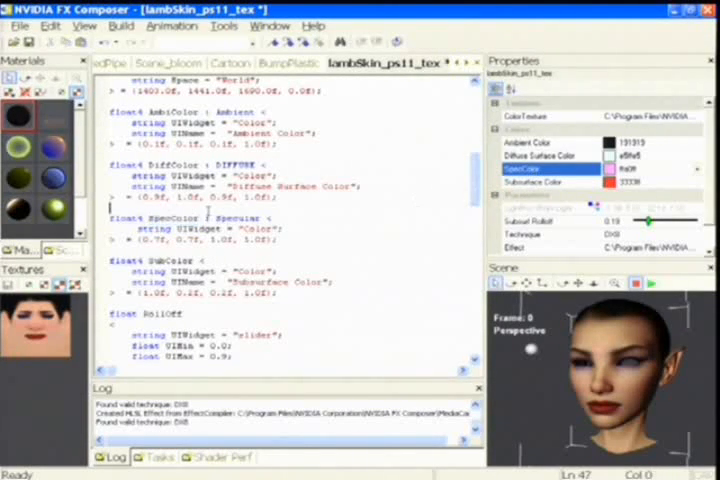
click(635, 168)
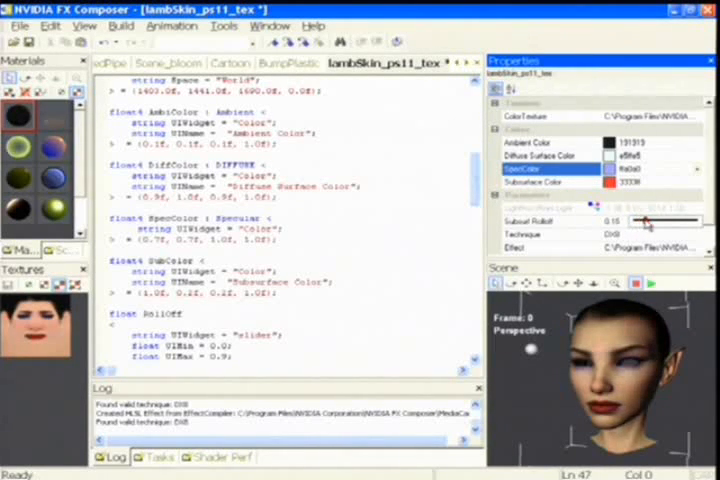
- Drag the Subsurf Rolloff slider down, then back up to 0.90
drag(645, 221, 695, 221)
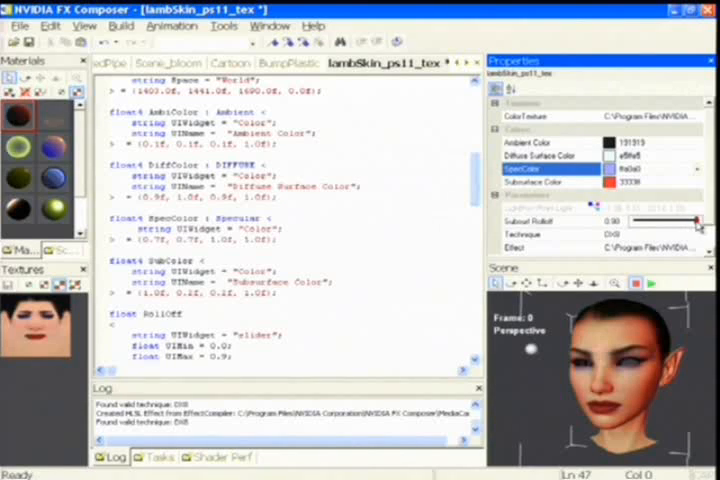
drag(697, 221, 667, 221)
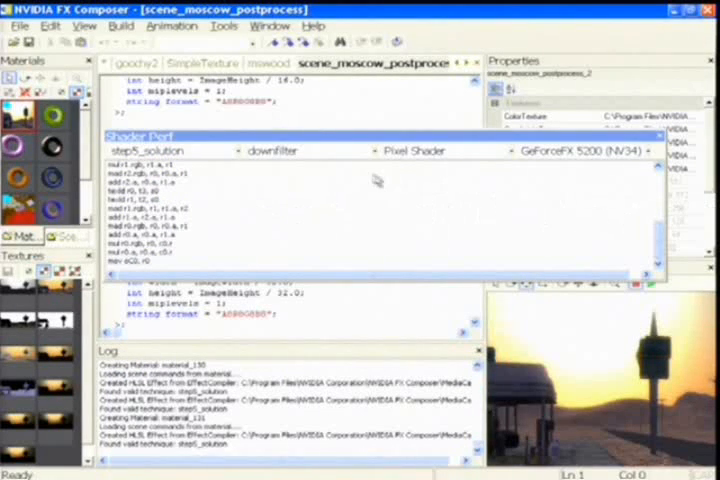
- Profile the downfilter_step4_2 pass against the GeForceFX Family and dock the report
click(310, 150)
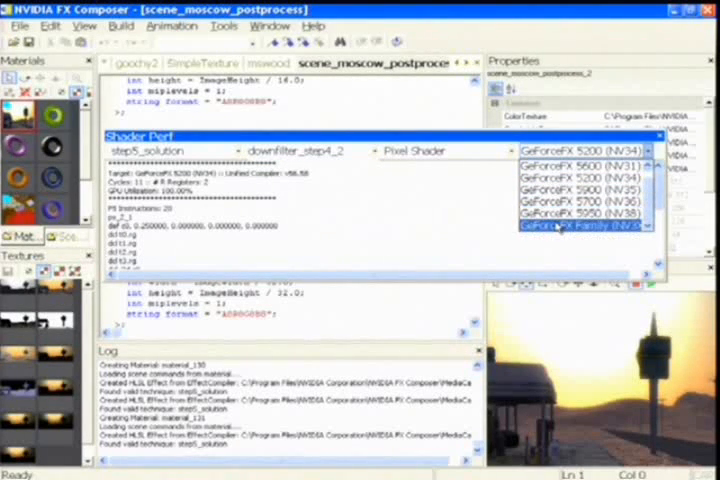
click(580, 225)
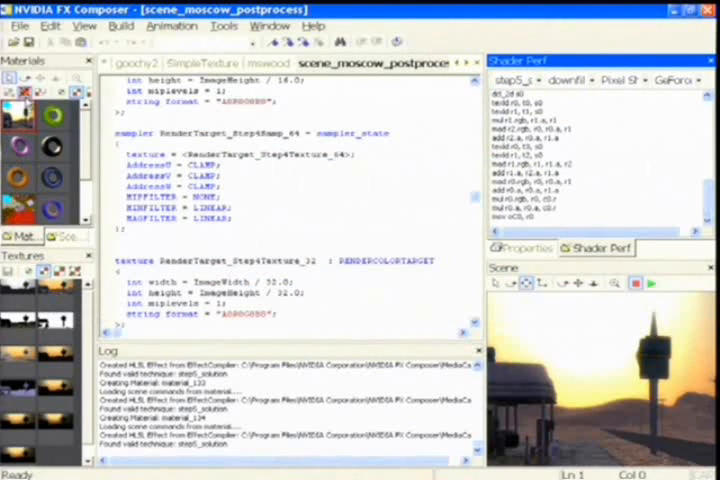
click(18, 25)
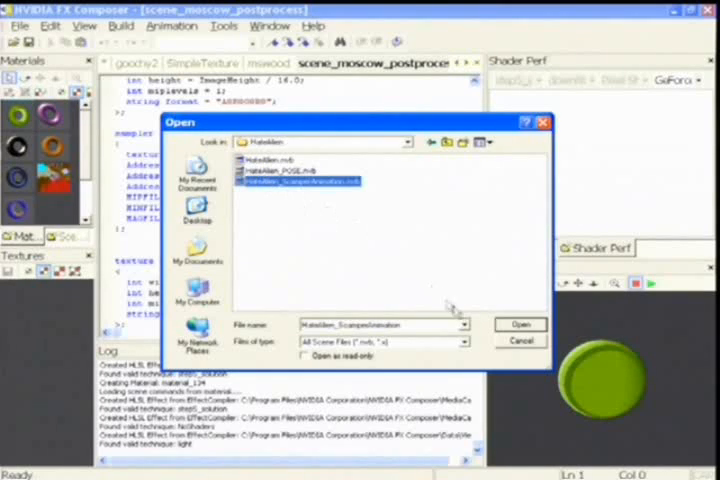
- Open HateAlien_ScaredAnimation.nvb and apply the Cartoon material to the alien
click(520, 324)
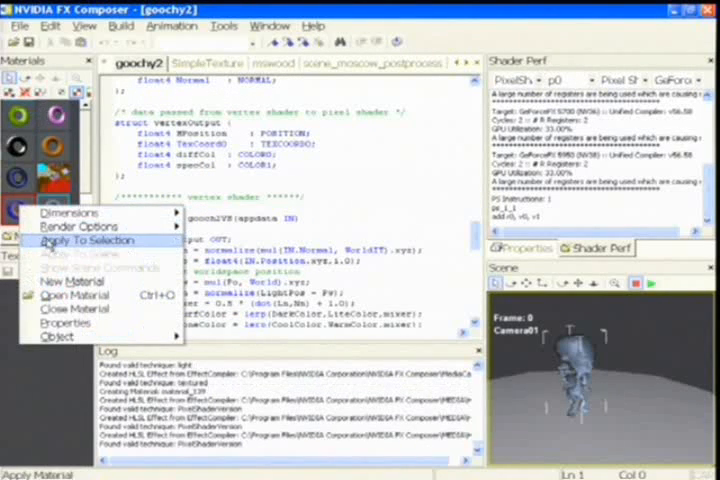
click(80, 240)
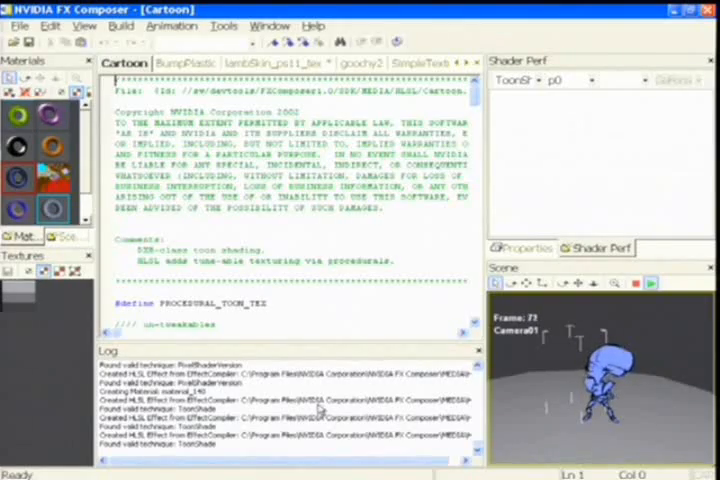
click(636, 285)
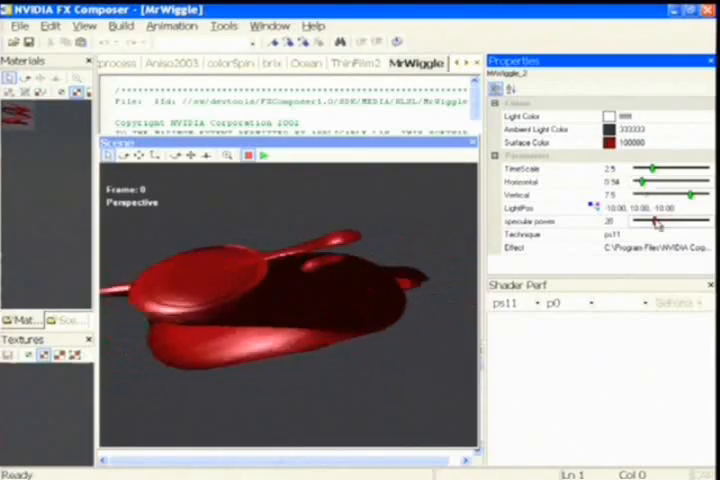
- Adjust MrWiggle's specular power, then play the Viewer_FixedPipe ray gun animation
click(430, 63)
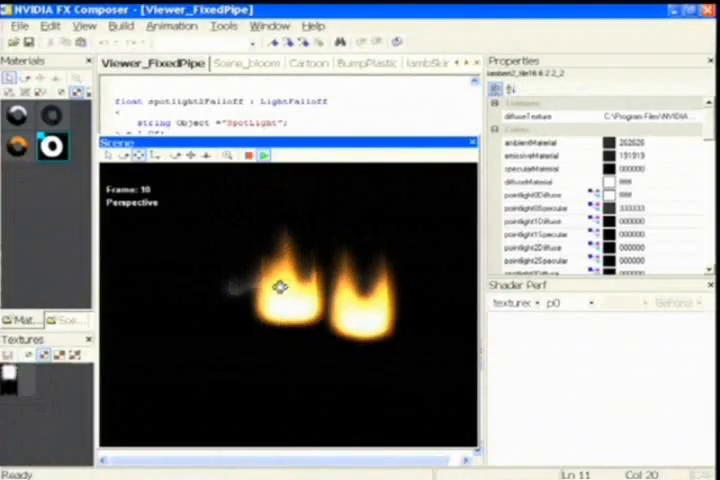
click(403, 63)
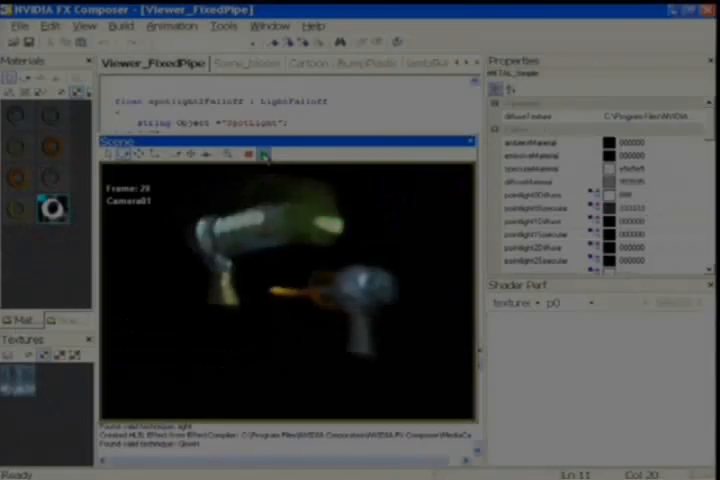
click(256, 154)
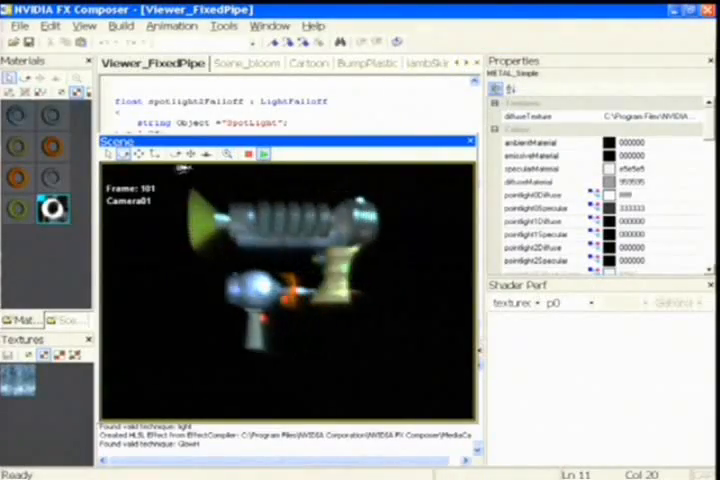